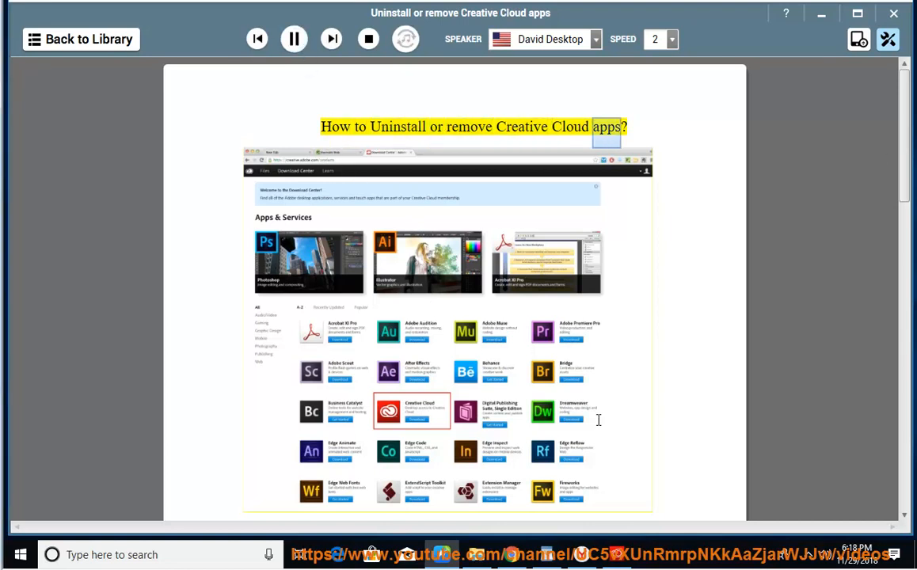
# Step: Scroll the uninstall guide down as it is read aloud past the opening notes
pyautogui.scroll(-3)
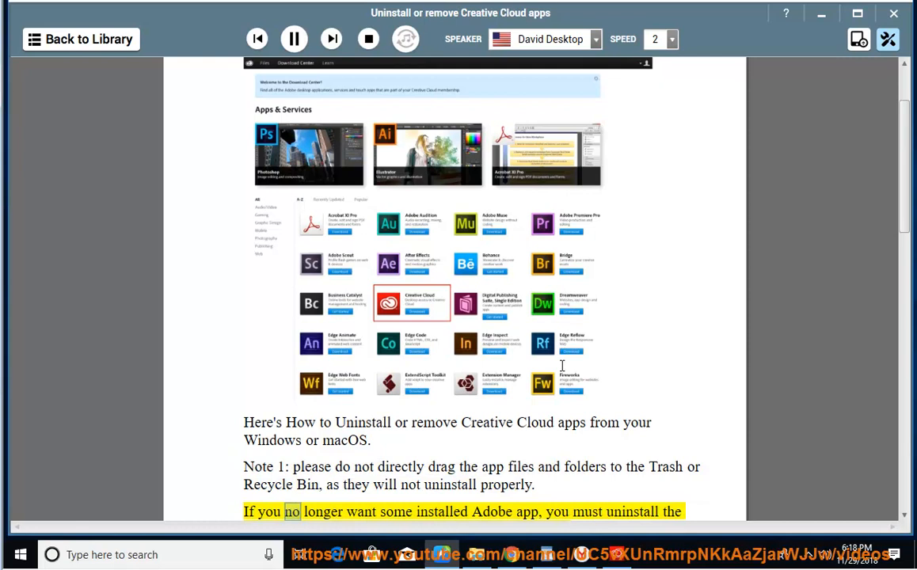
pyautogui.scroll(-3)
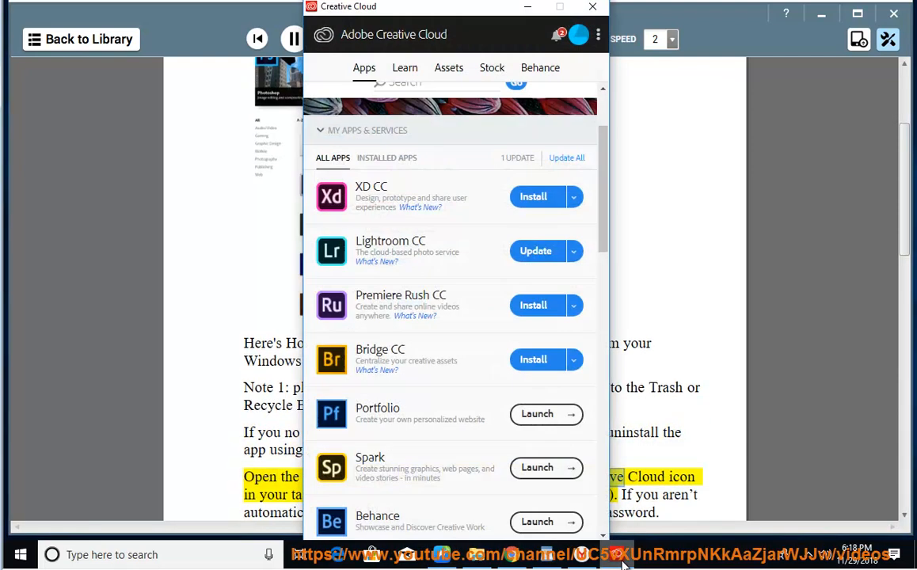
# Step: Browse the All Apps list in Creative Cloud, then dismiss the window back to the guide
pyautogui.click(592, 6)
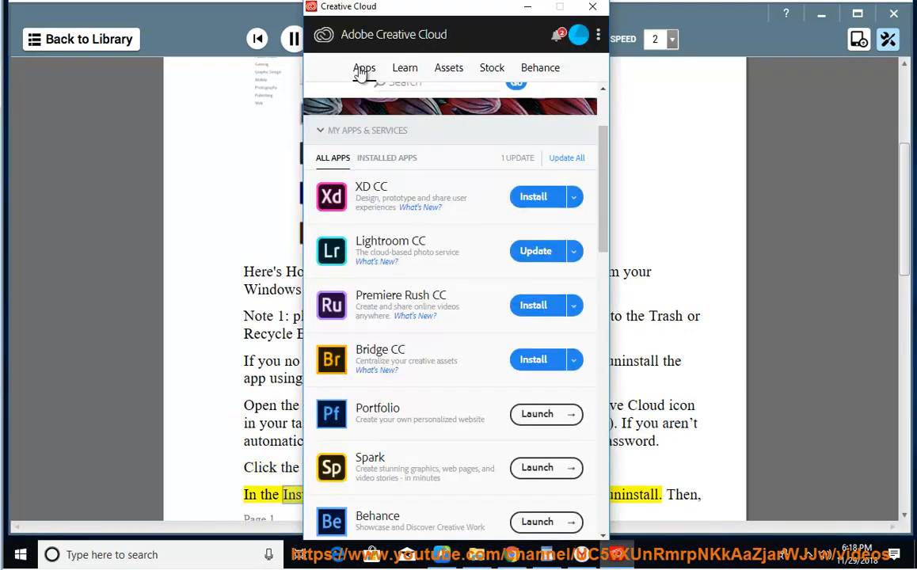
pyautogui.click(592, 6)
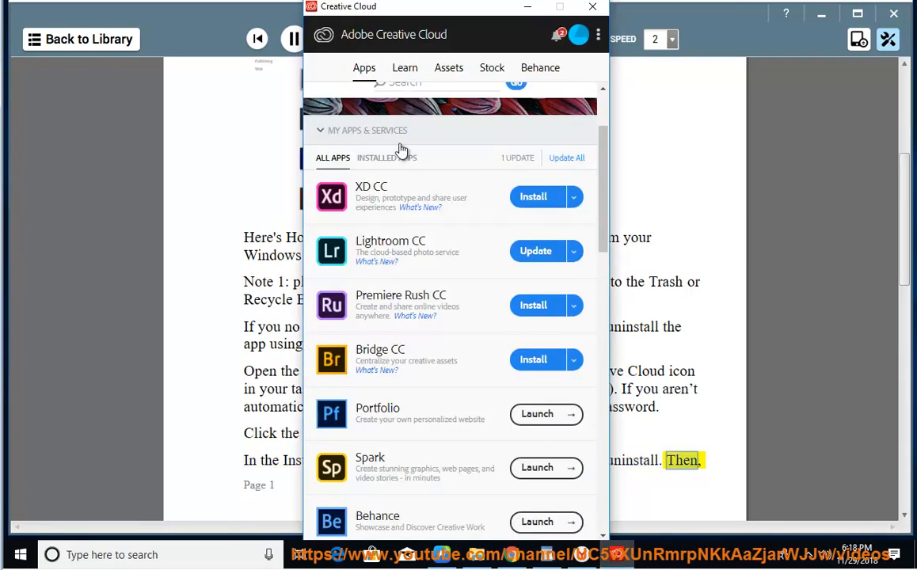
pyautogui.scroll(-3)
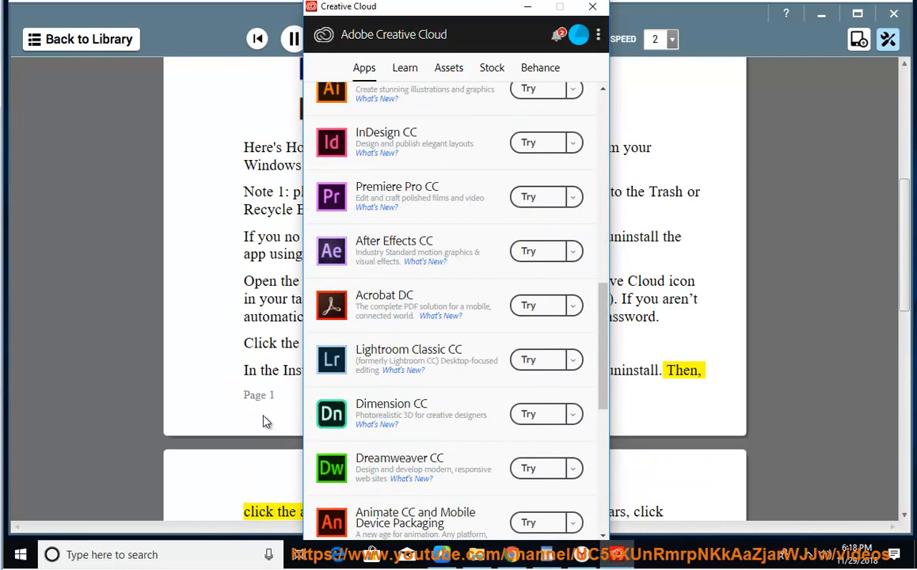
pyautogui.click(592, 7)
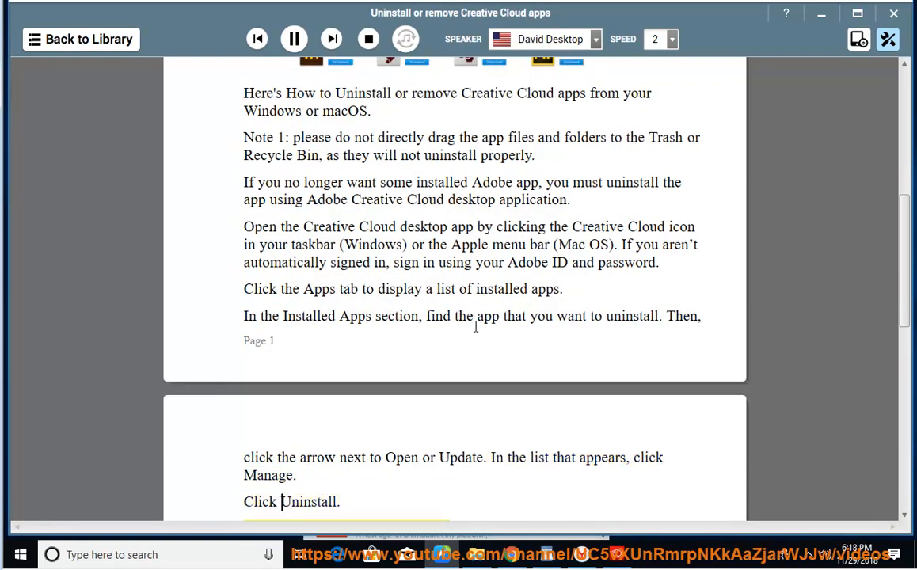
pyautogui.scroll(3)
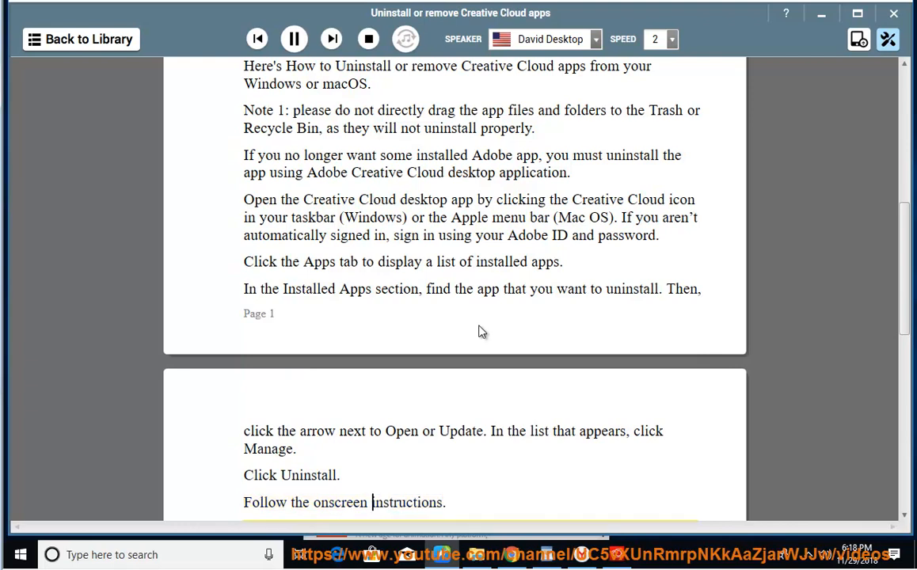